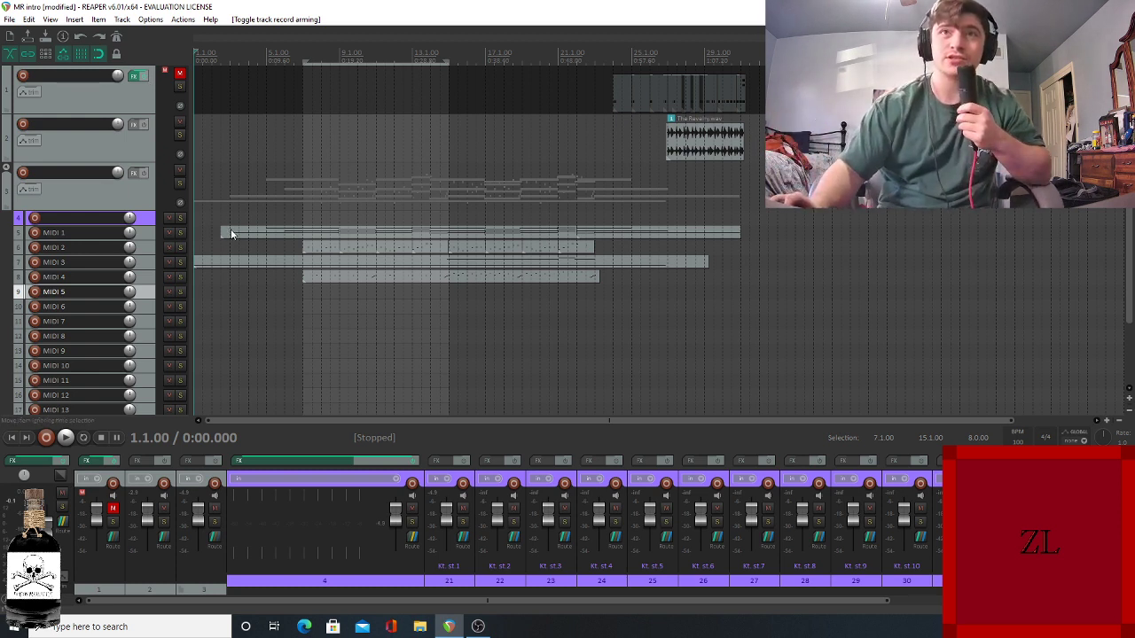
Step: Solo the MIDI 1 track so its part plays alone
click(181, 233)
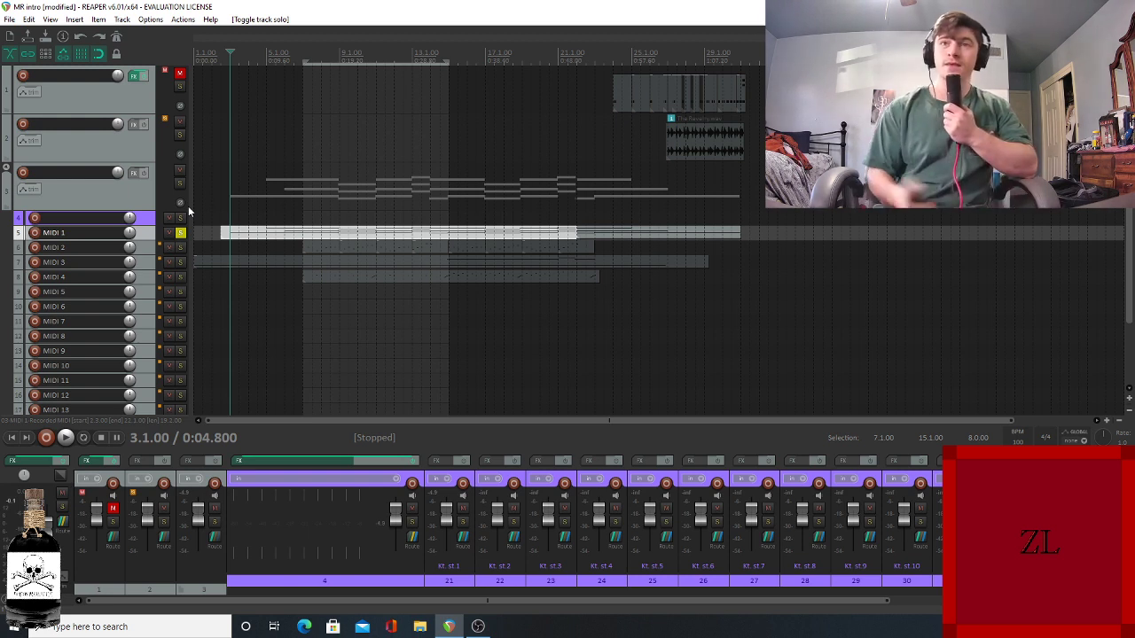
mouse_move(145, 557)
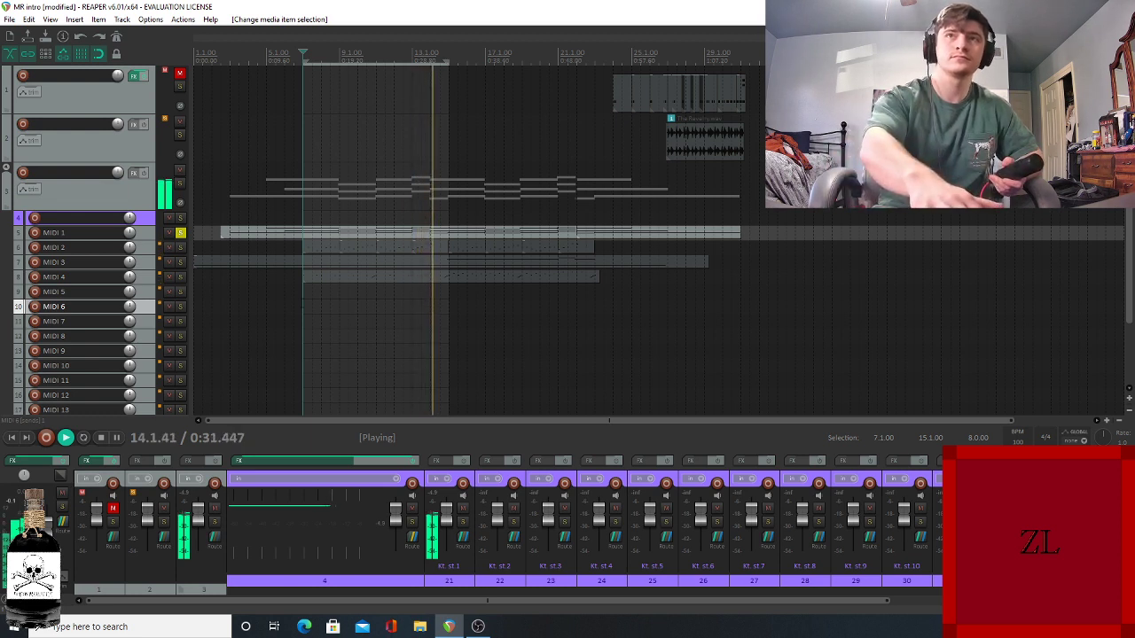
Step: Stop playback after hearing the soloed MIDI 1 part through to about 52 seconds
click(99, 437)
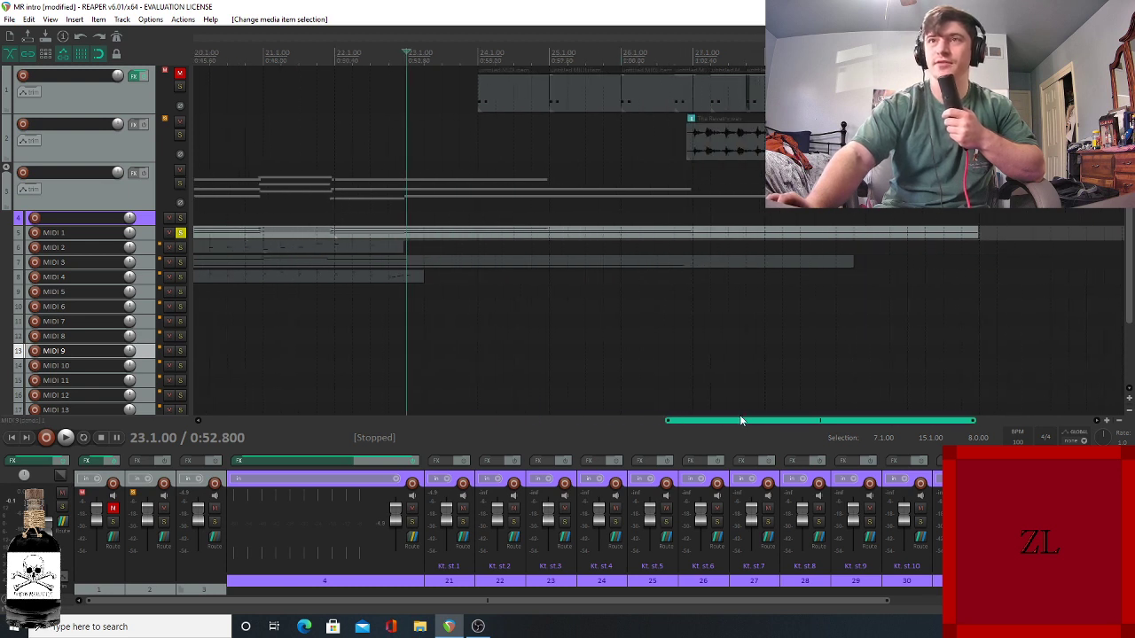
Step: Move the solo from MIDI 1 to MIDI 2 and play that part alone
click(66, 437)
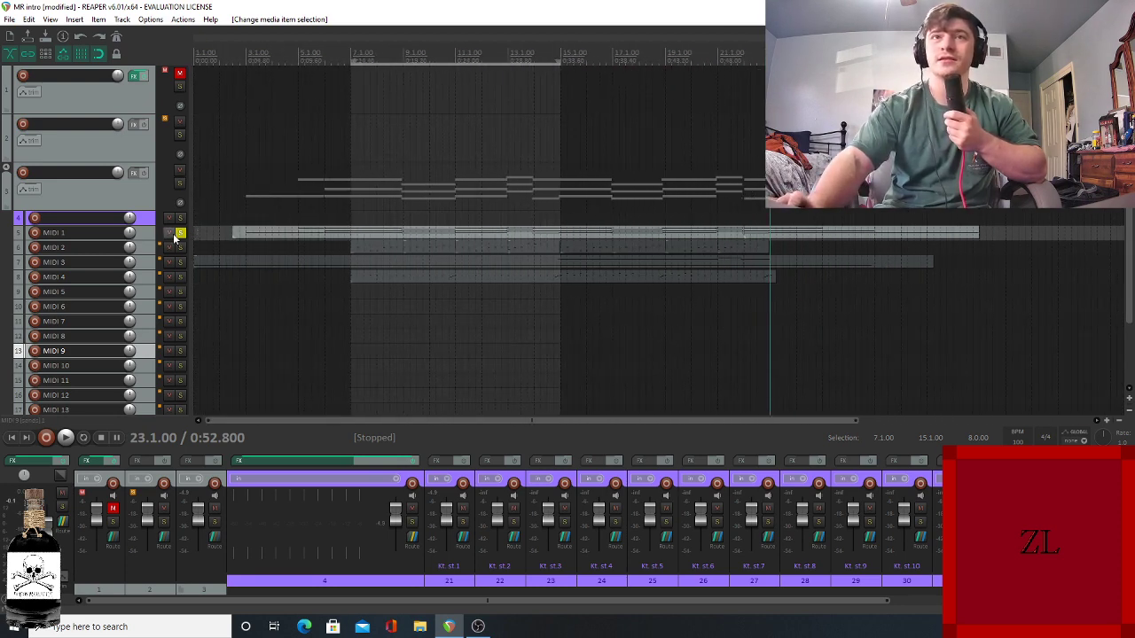
click(181, 248)
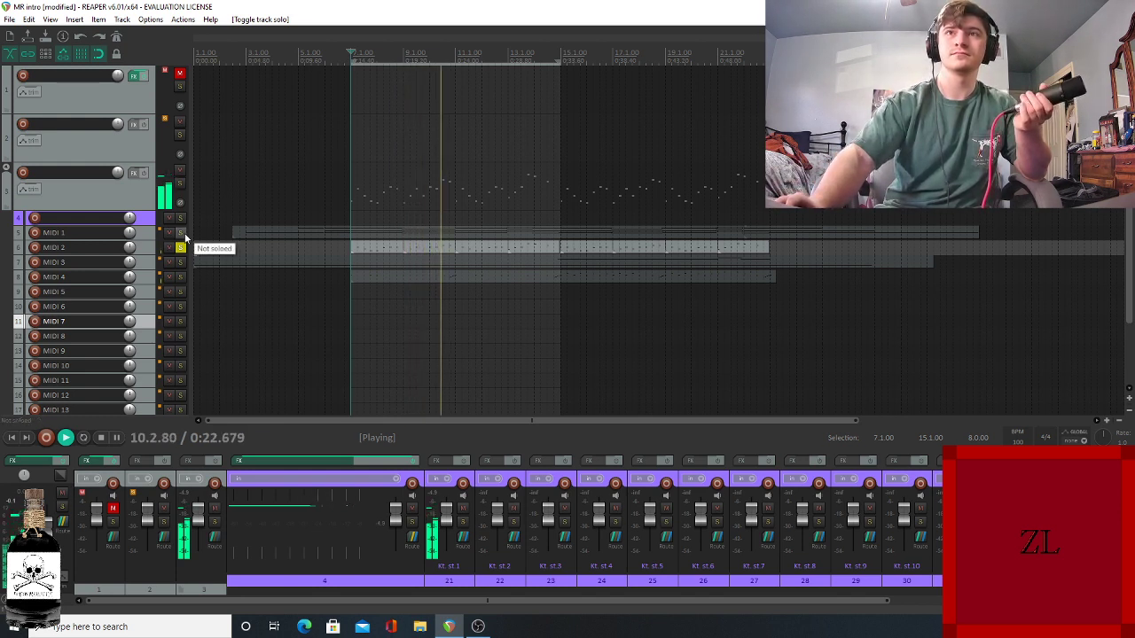
Step: Unsolo MIDI 2 so no track remains soloed, with playback stopped
click(181, 232)
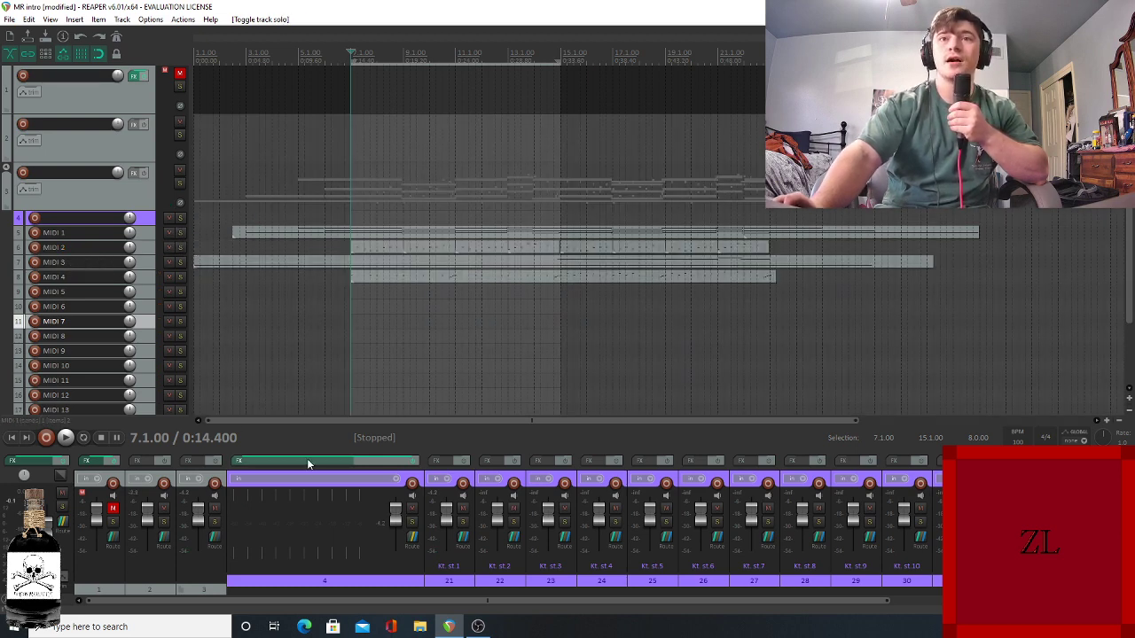
click(237, 461)
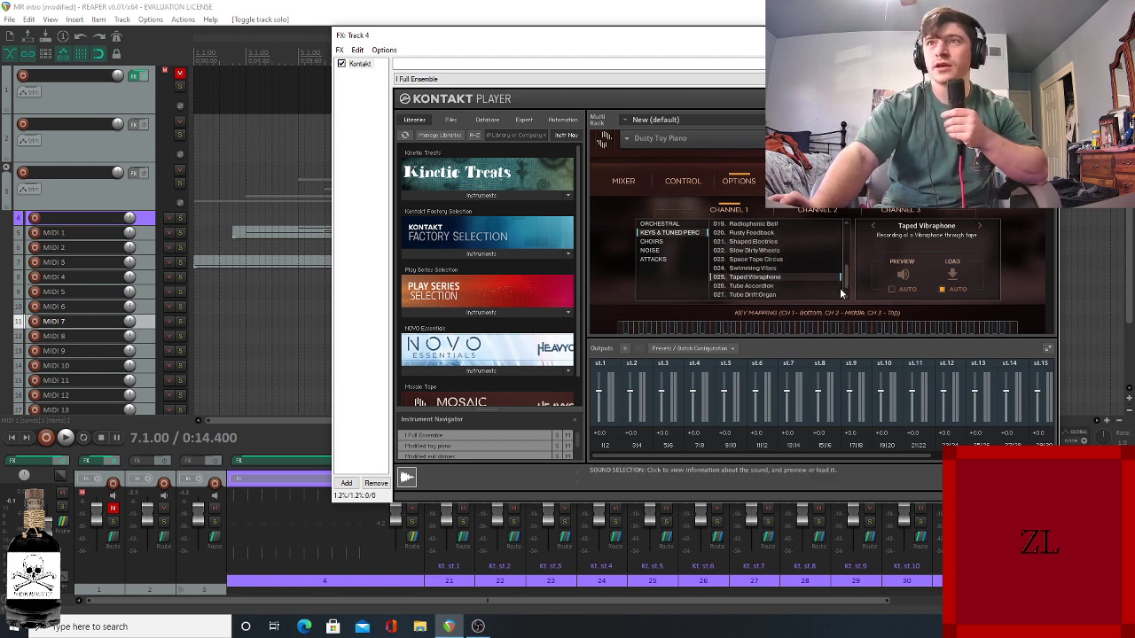
Step: Pick sounds from the Sound Selection lists for channels 1, 2 and 3 of Dusty Toy Piano
scroll(down, 3)
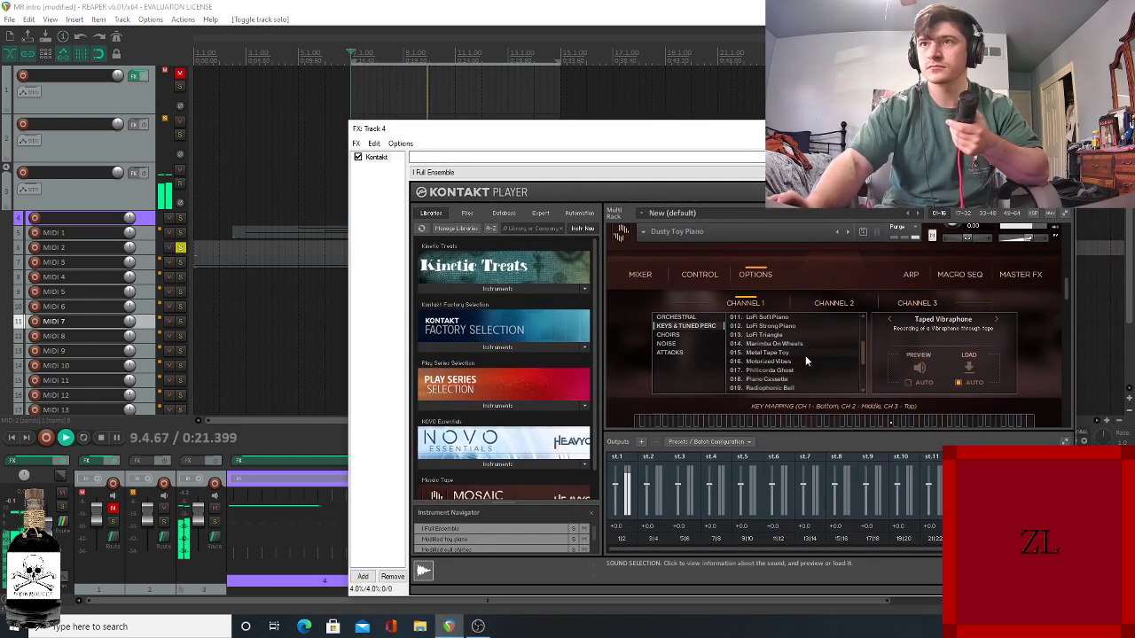
click(766, 353)
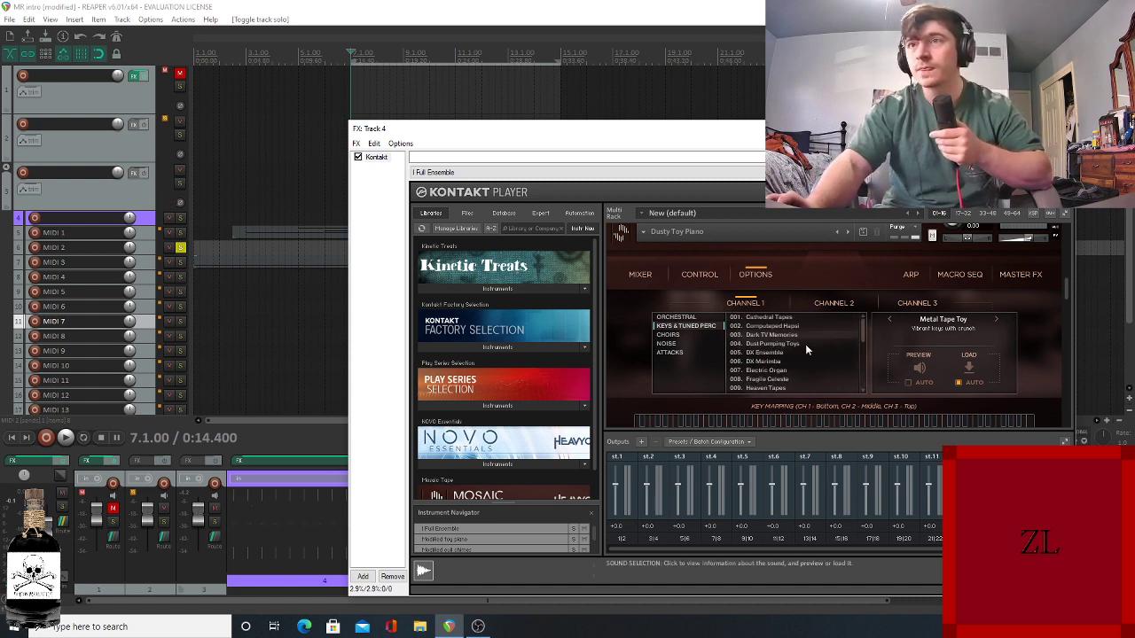
click(771, 344)
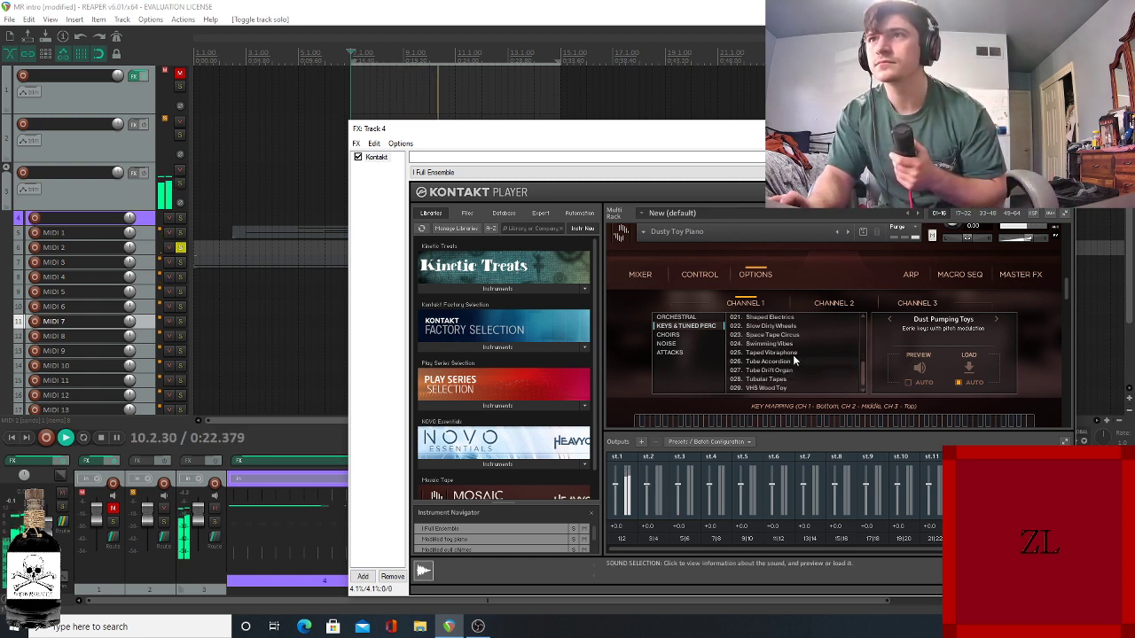
click(769, 353)
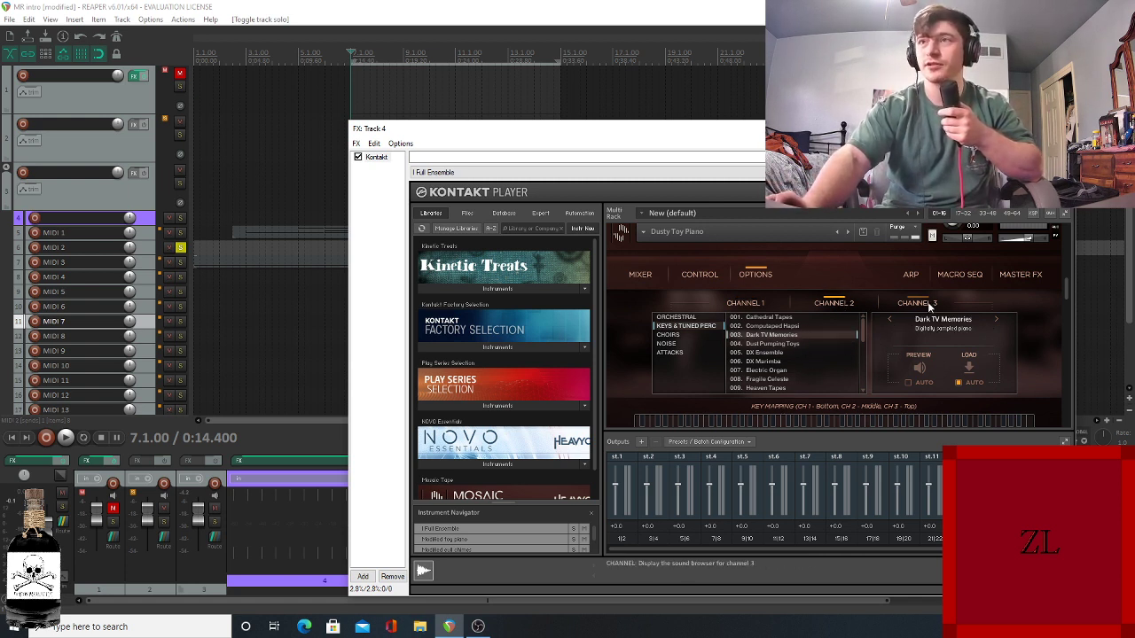
click(670, 351)
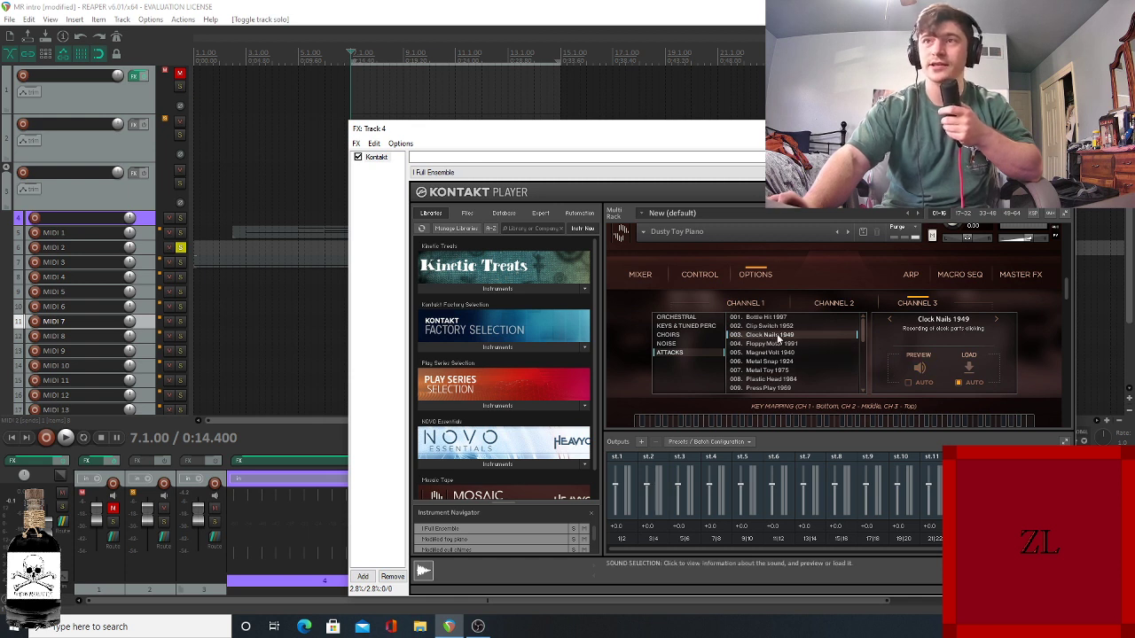
mouse_move(1068, 302)
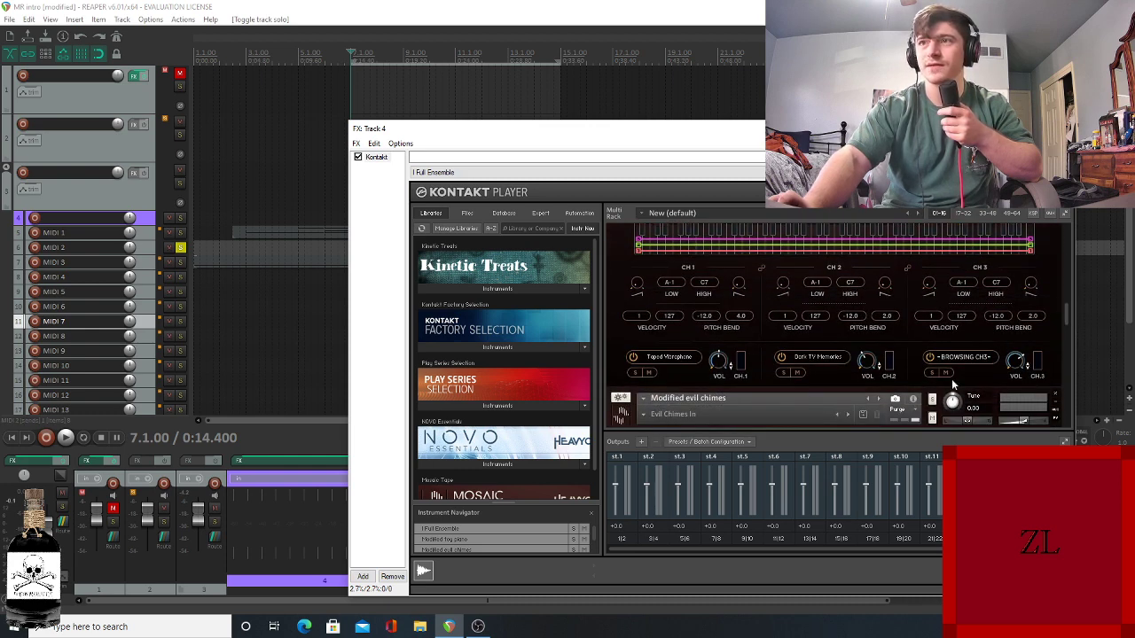
mouse_move(931, 372)
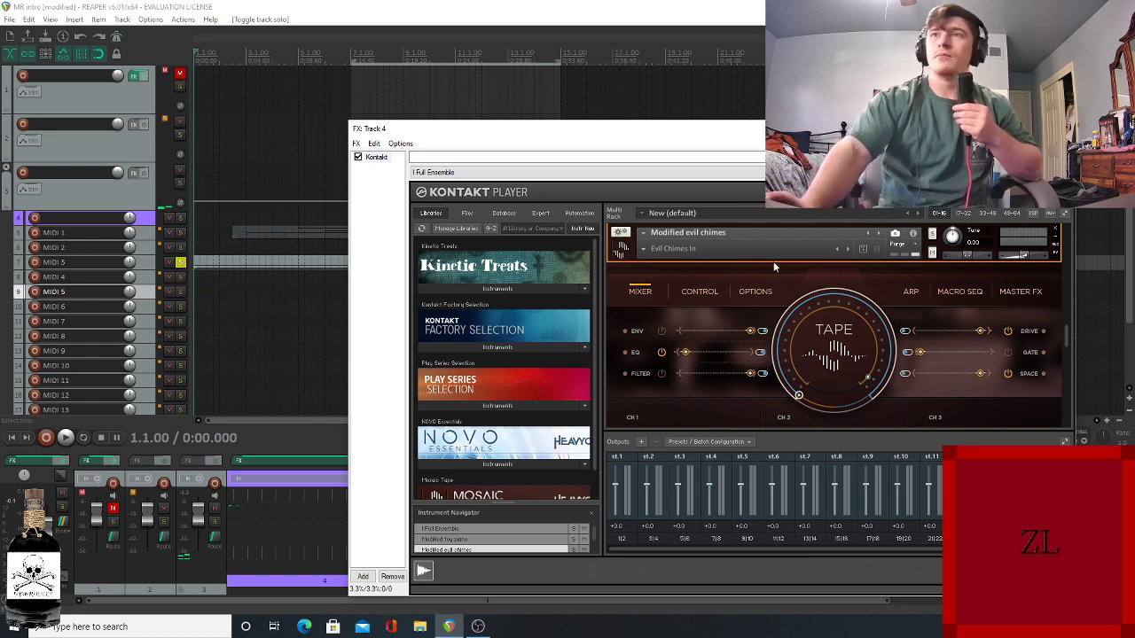
click(674, 248)
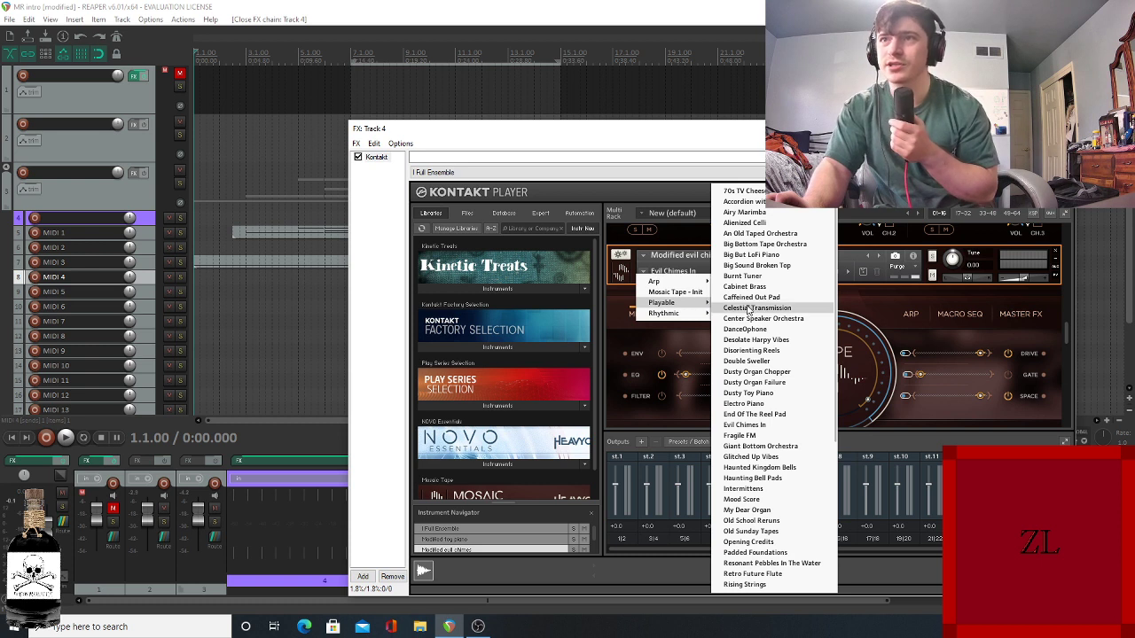
mouse_move(756, 372)
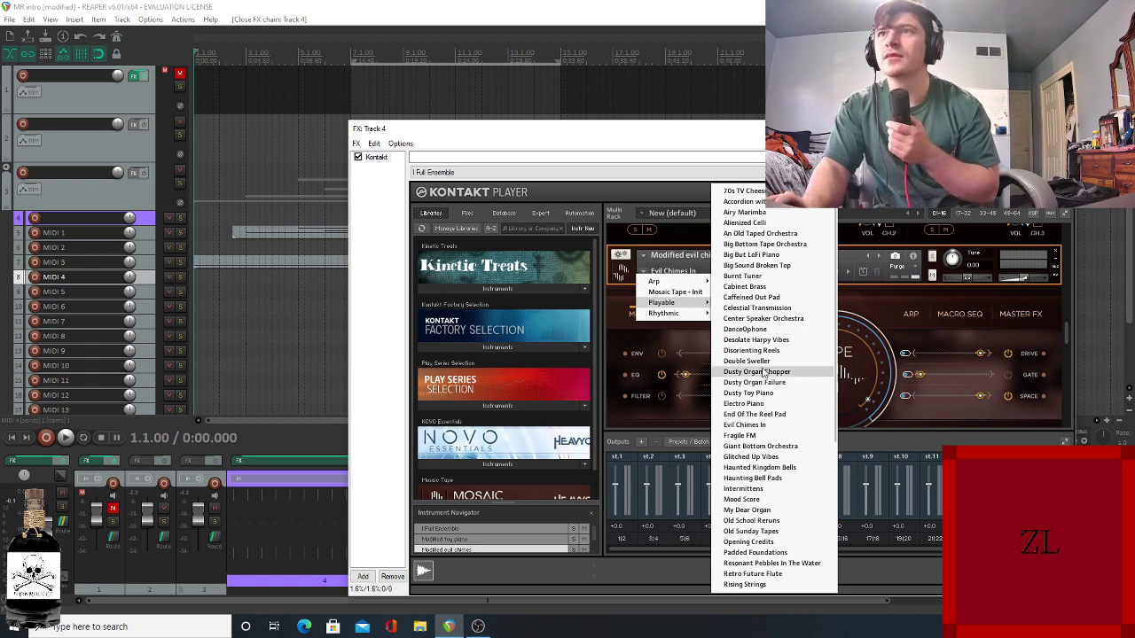
Step: Browse the Playable snapshot submenu for the evil chimes instrument, past Dusty Organ Chopper
scroll(down, 3)
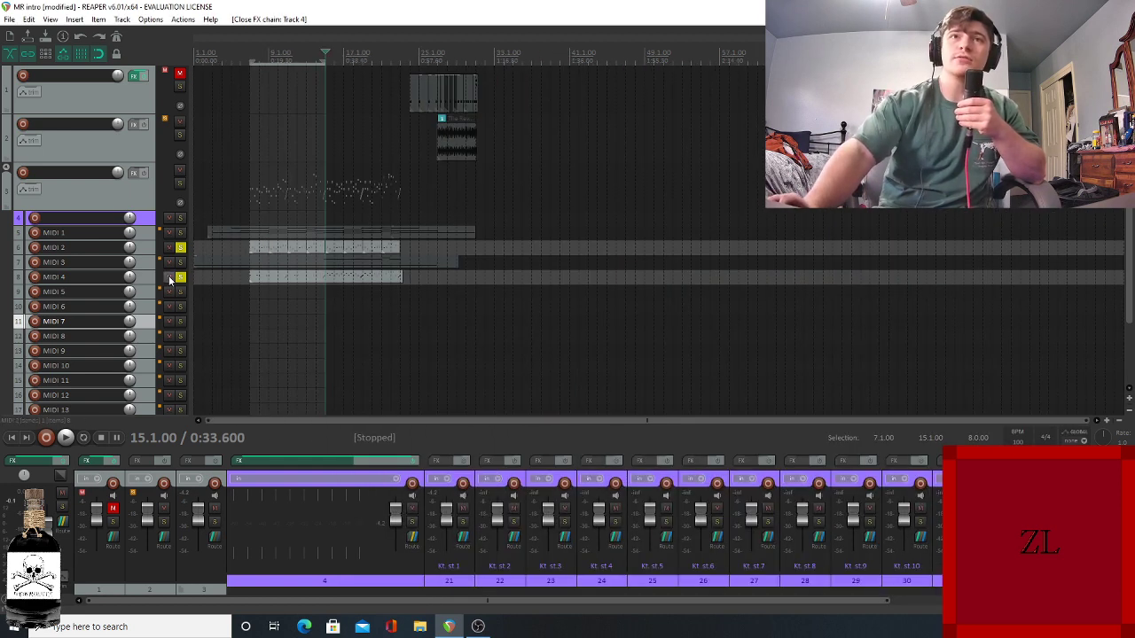
Step: Return to the REAPER arrange view and mute one of the upper tracks
click(181, 276)
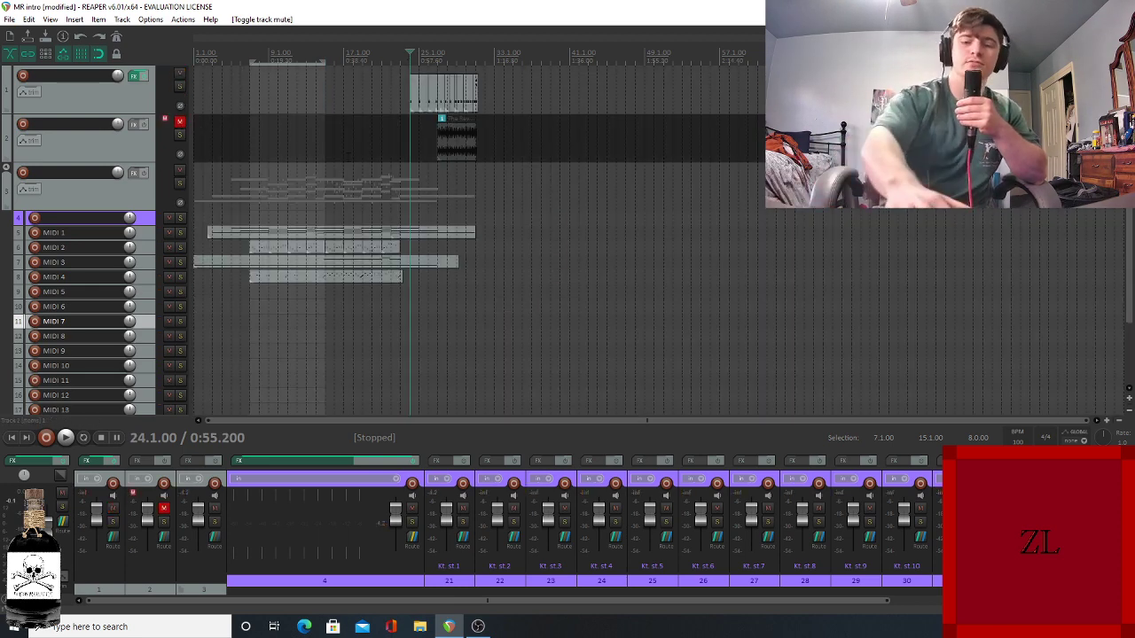
click(66, 436)
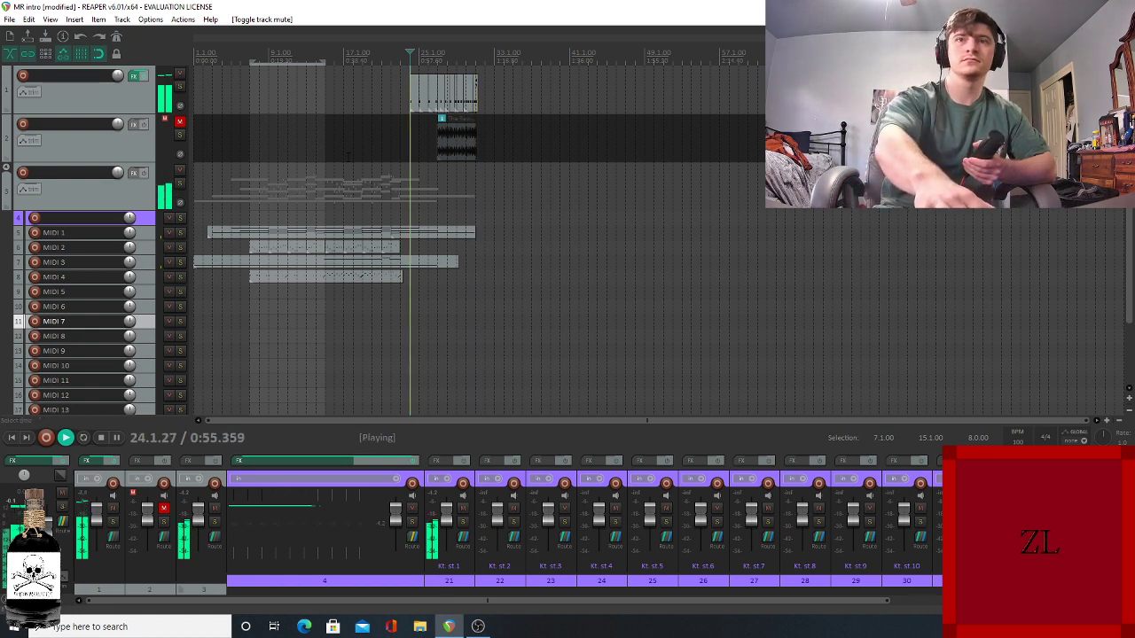
click(102, 436)
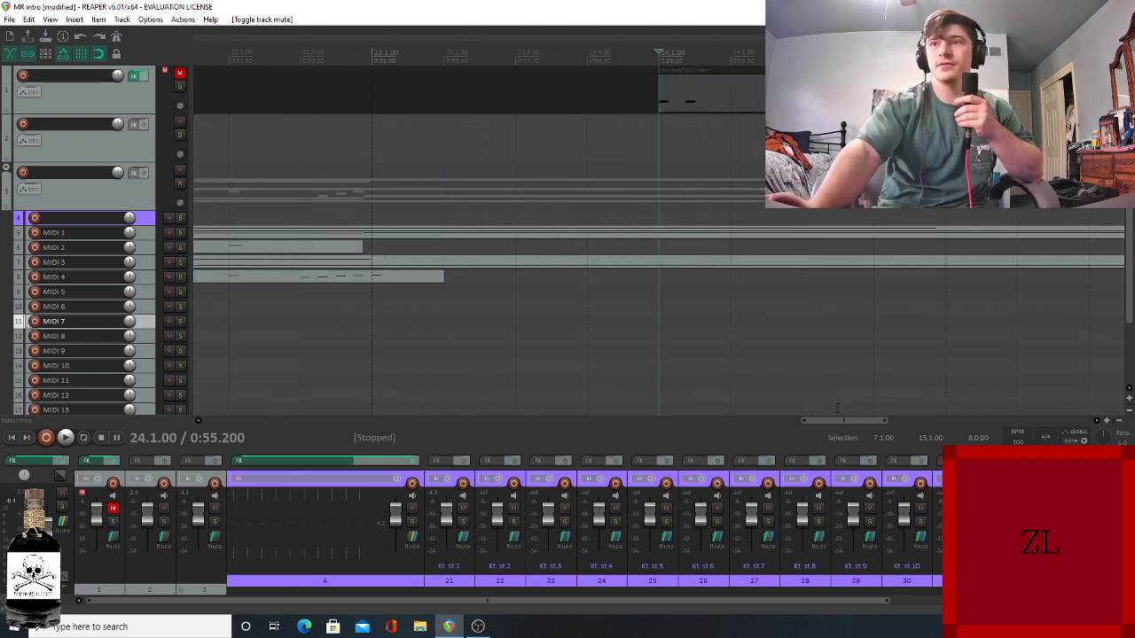
Step: Solo one of the MIDI tracks to hear its part on its own
drag(842, 420, 971, 420)
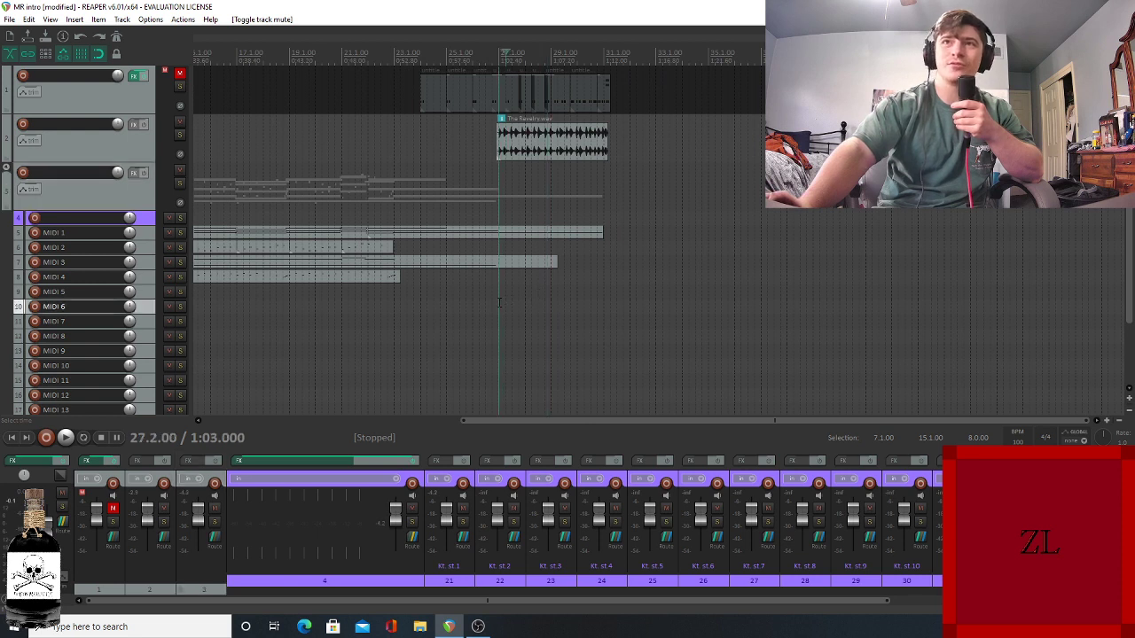
click(66, 436)
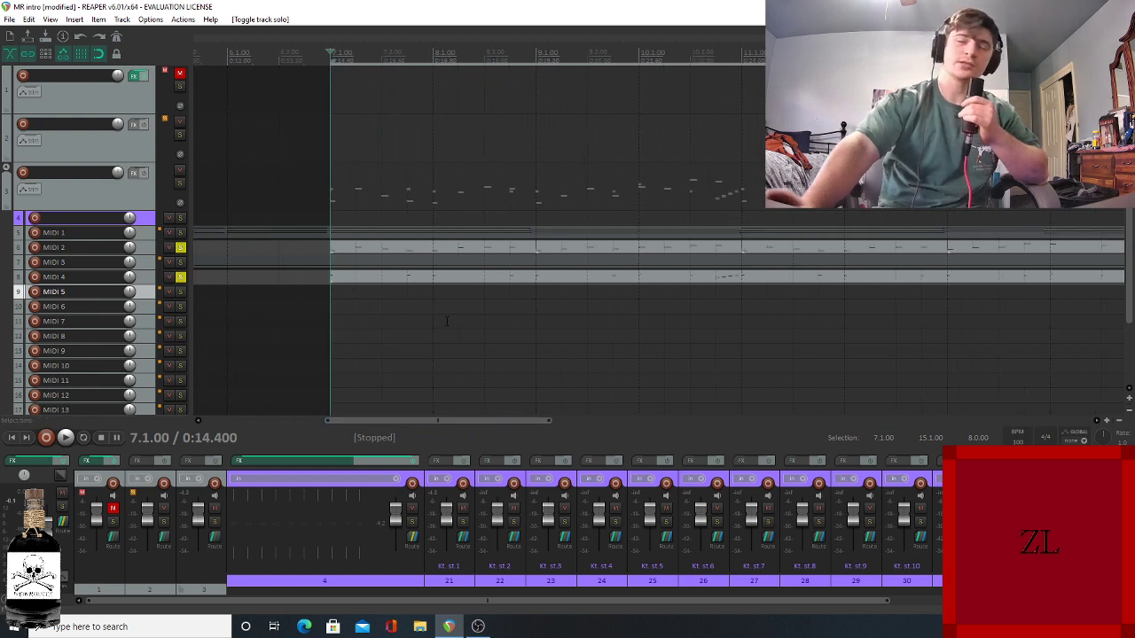
Step: Play the soloed MIDI part, then remove the solo from that track
click(65, 436)
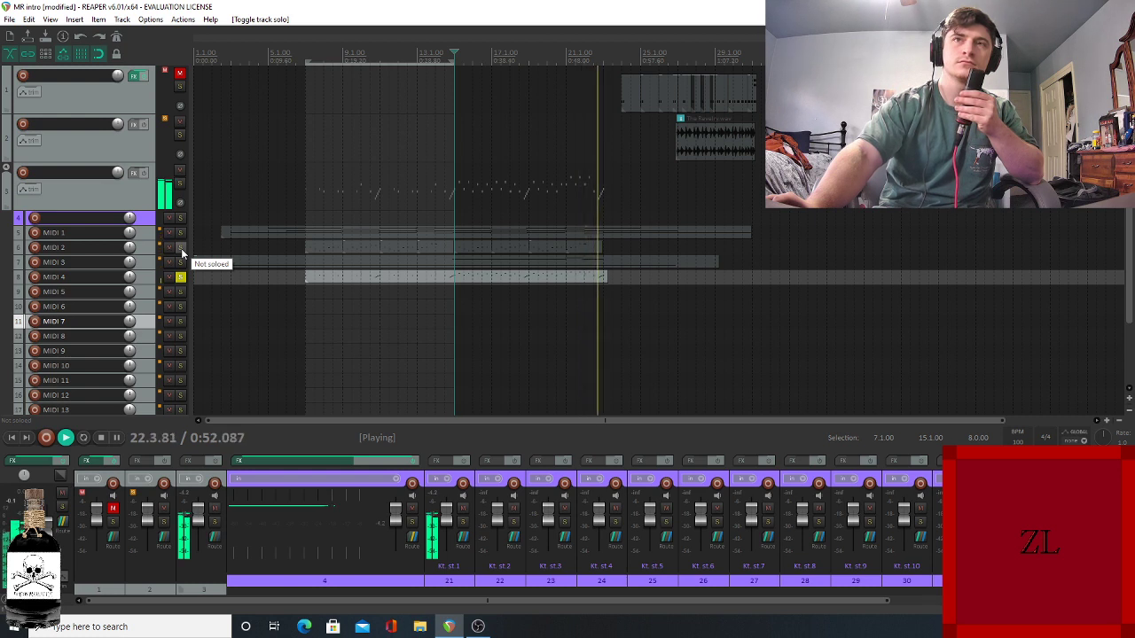
click(181, 277)
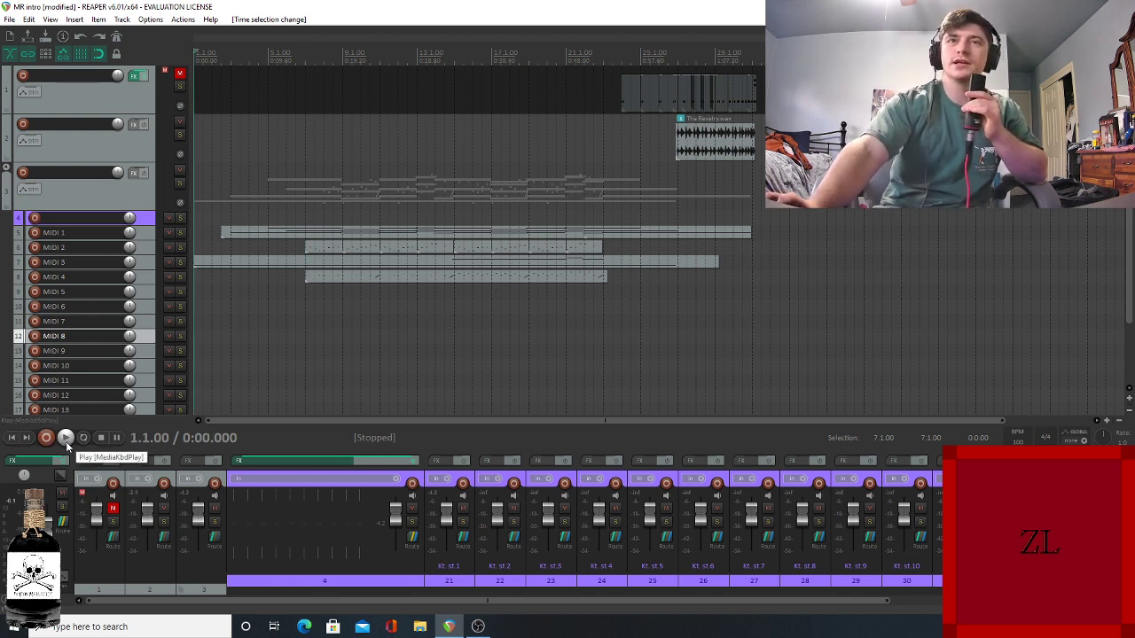
Step: Select the MIDI item on the MIDI 3 track in the arrange view
click(66, 436)
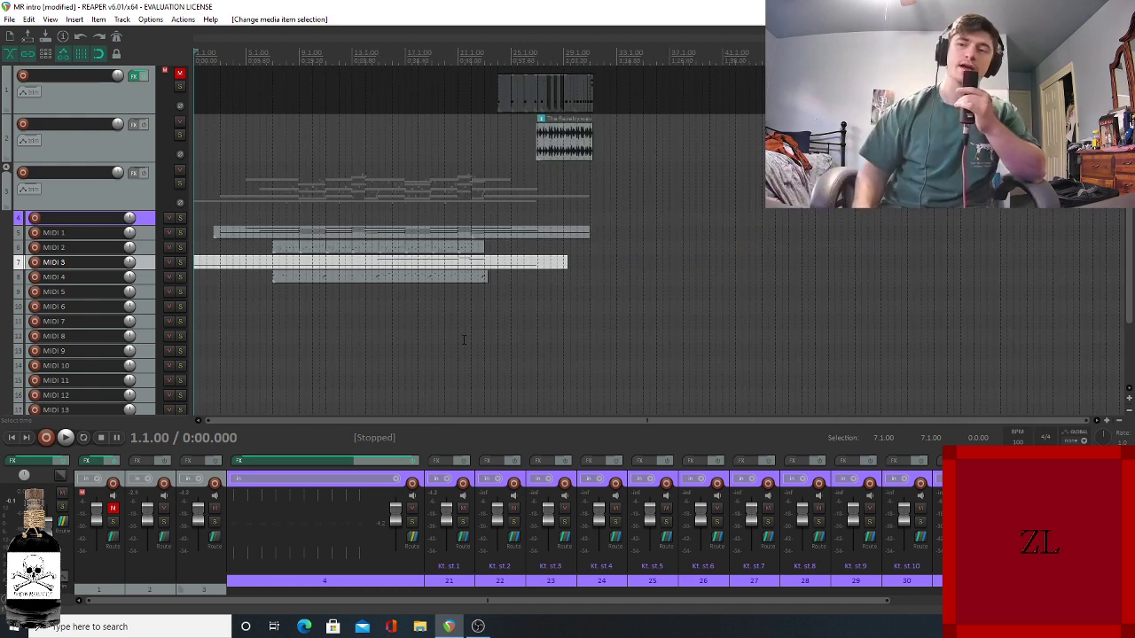
mouse_move(355, 266)
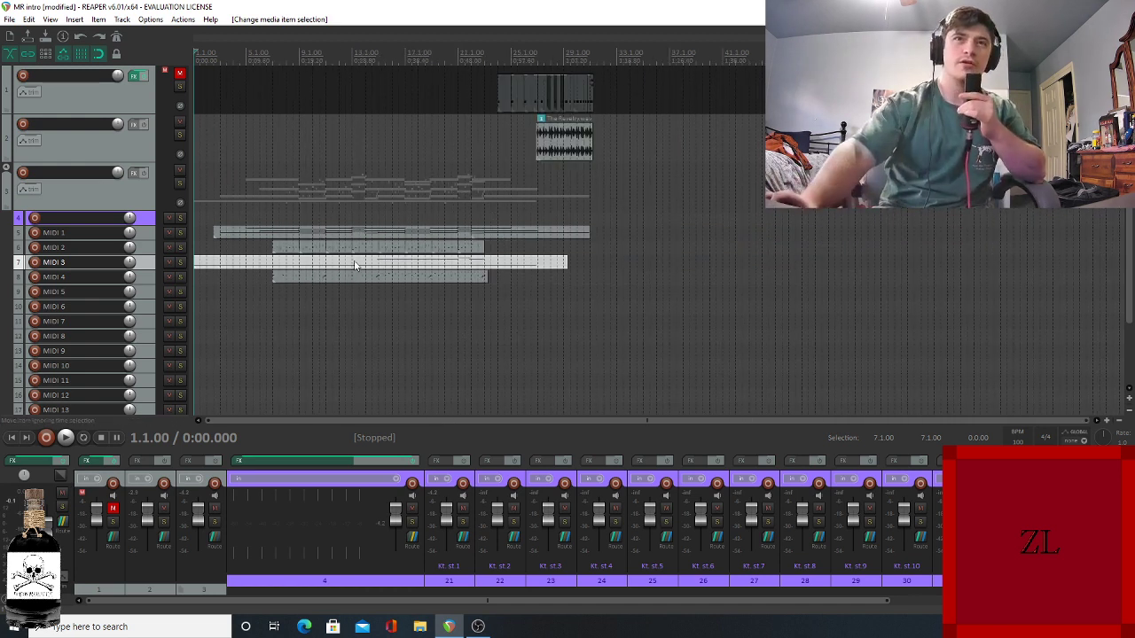